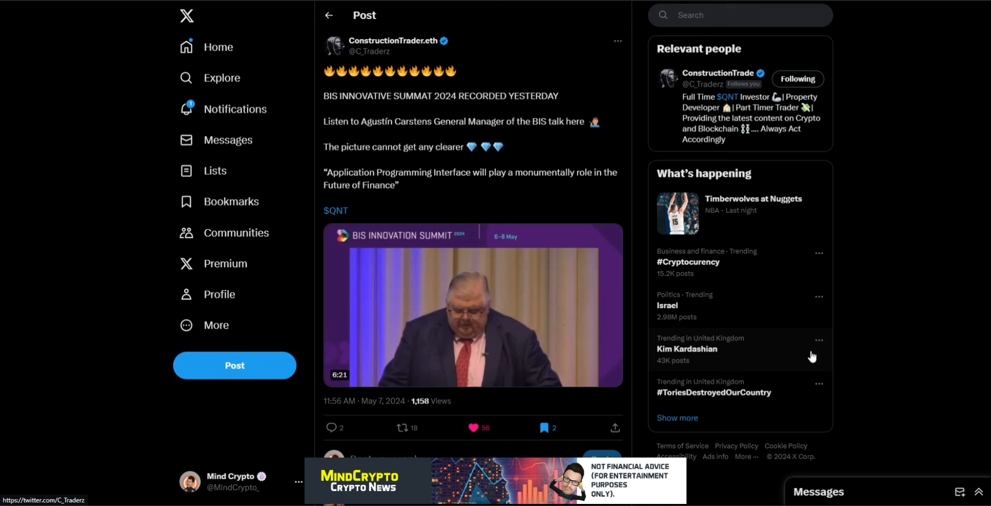
Play the BIS Innovation Summit 2024 video embedded in ConstructionTrader.eth's post
left_click(473, 303)
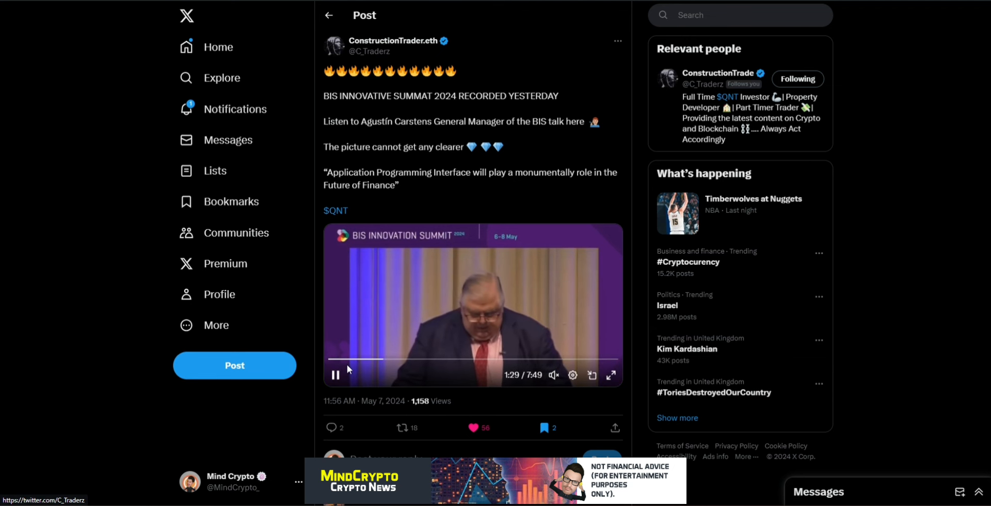
mouse_move(975, 328)
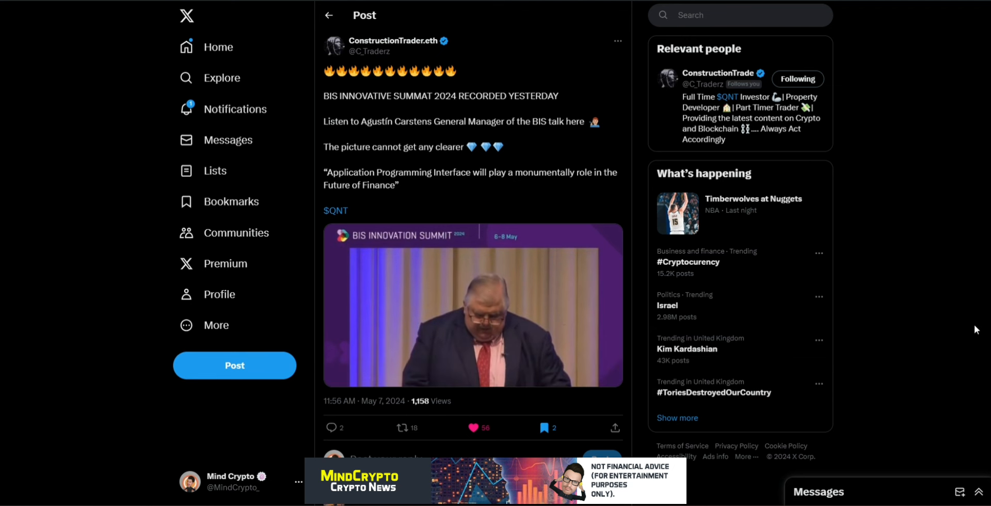
scroll("down", 3)
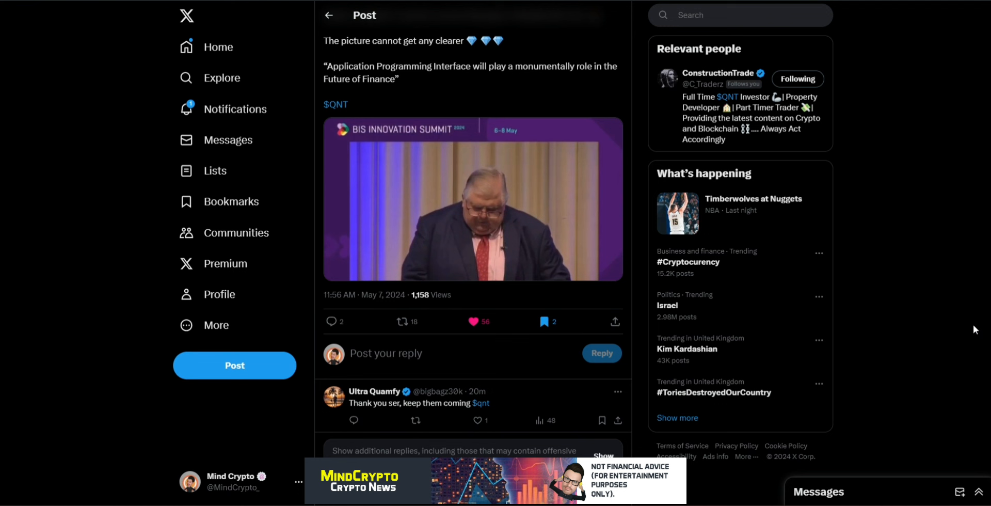
left_click(470, 321)
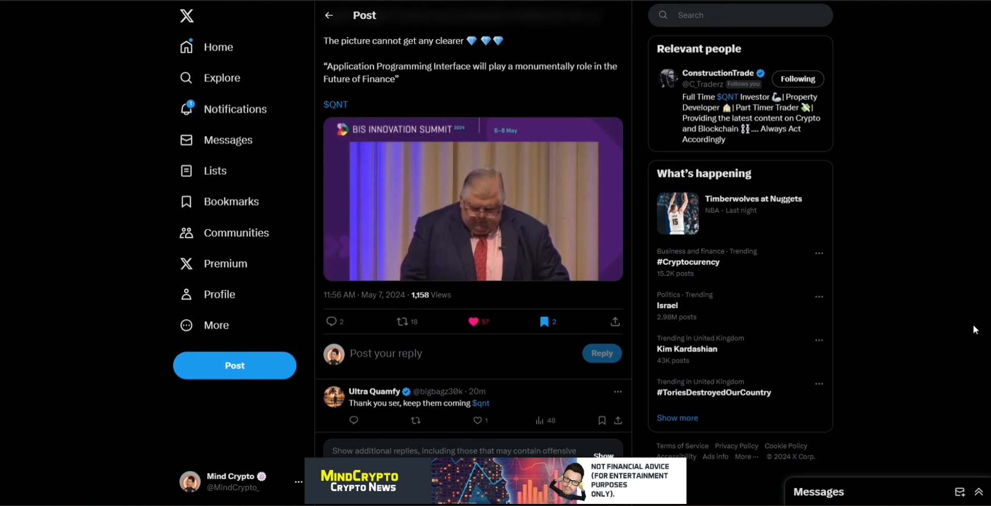
left_click(400, 321)
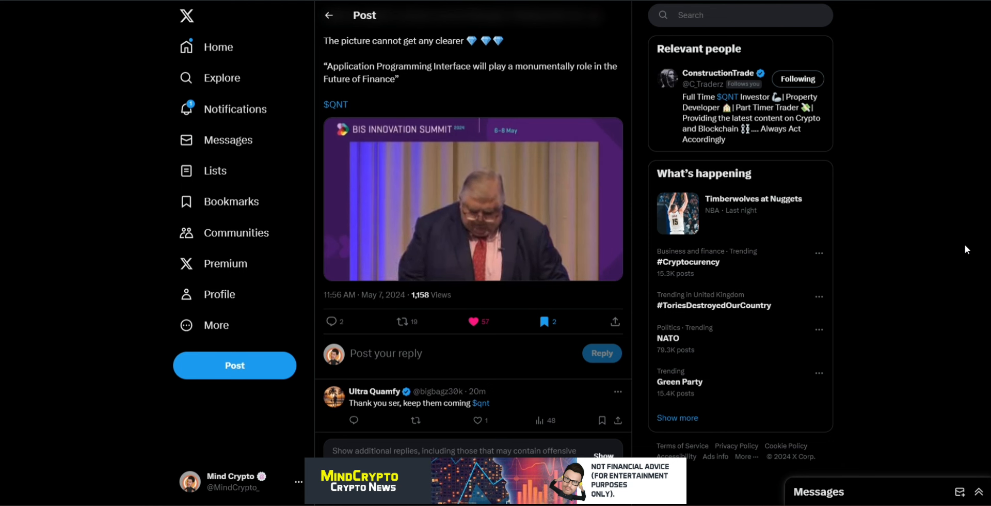
left_click(471, 322)
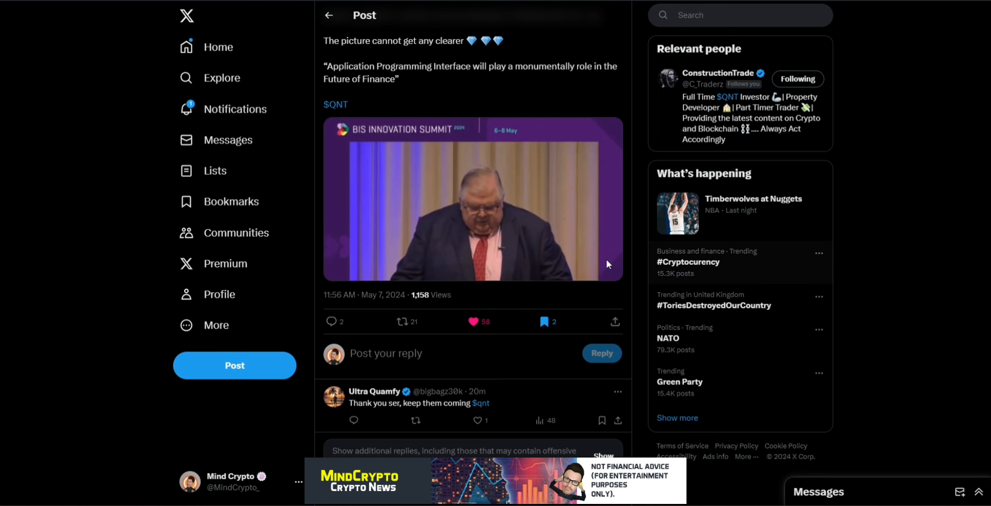
mouse_move(903, 247)
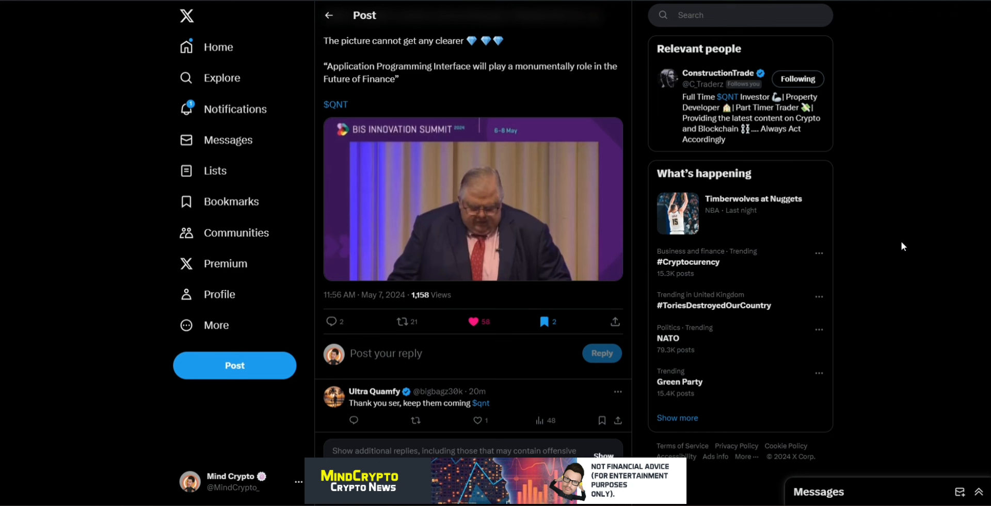
left_click(402, 322)
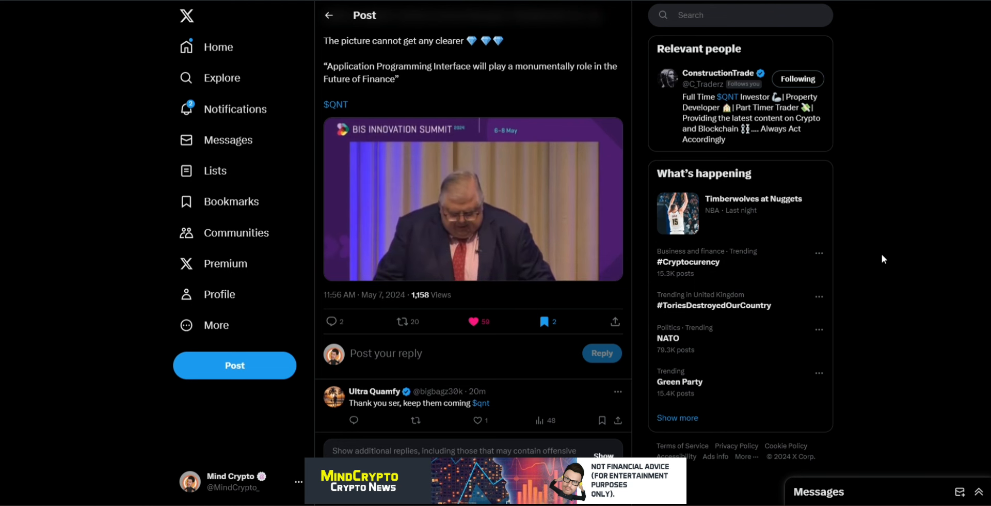
left_click(473, 199)
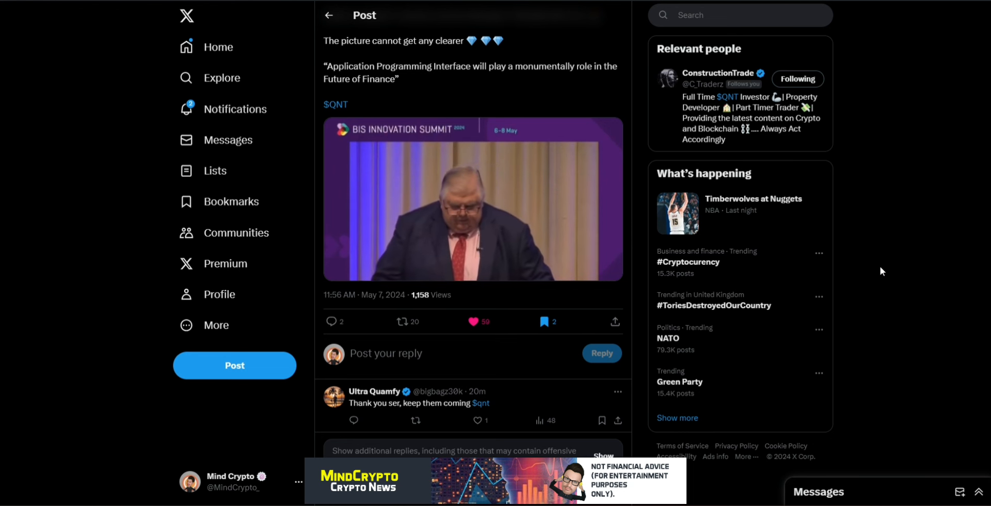
left_click(470, 321)
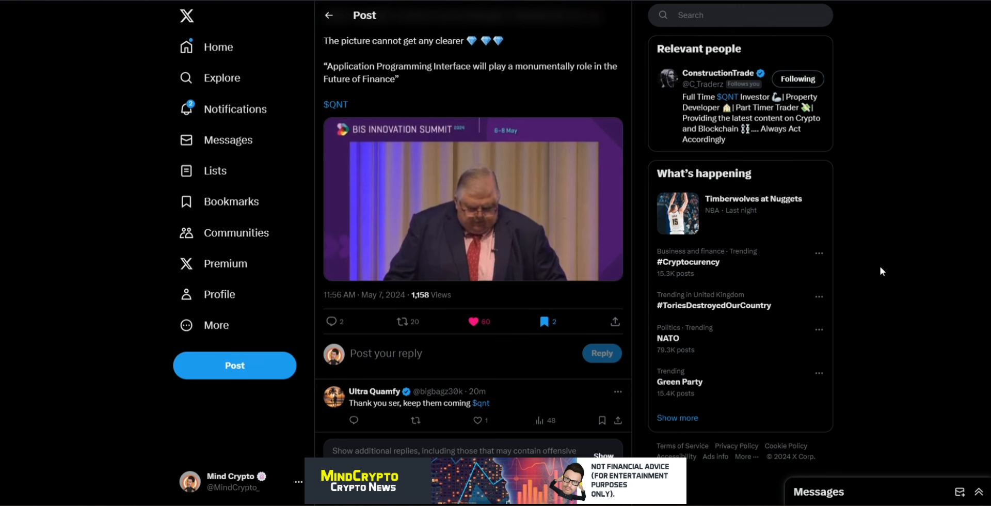
mouse_move(626, 258)
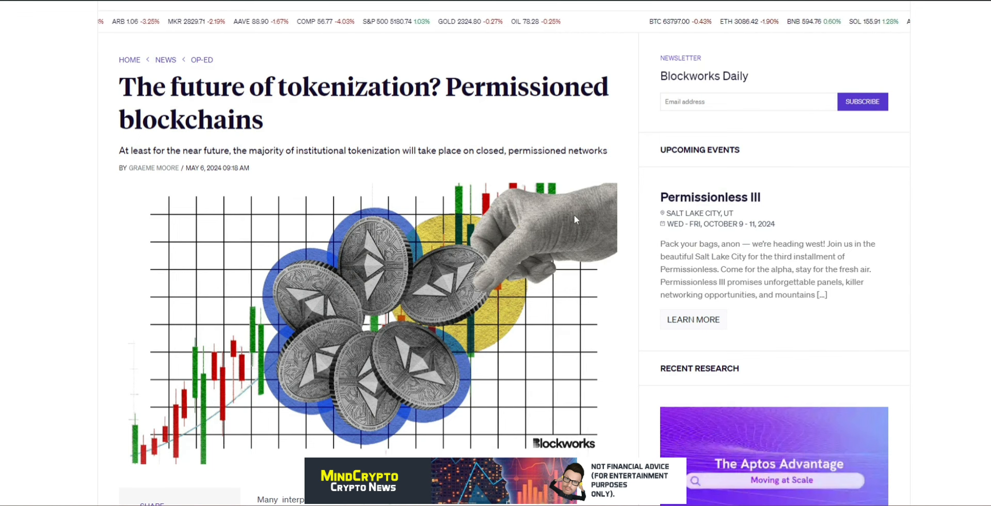
Scroll through the Blockworks op-ed's BlackRock Ethereum fund and private permissioned blockchain paragraphs
scroll("left", 3)
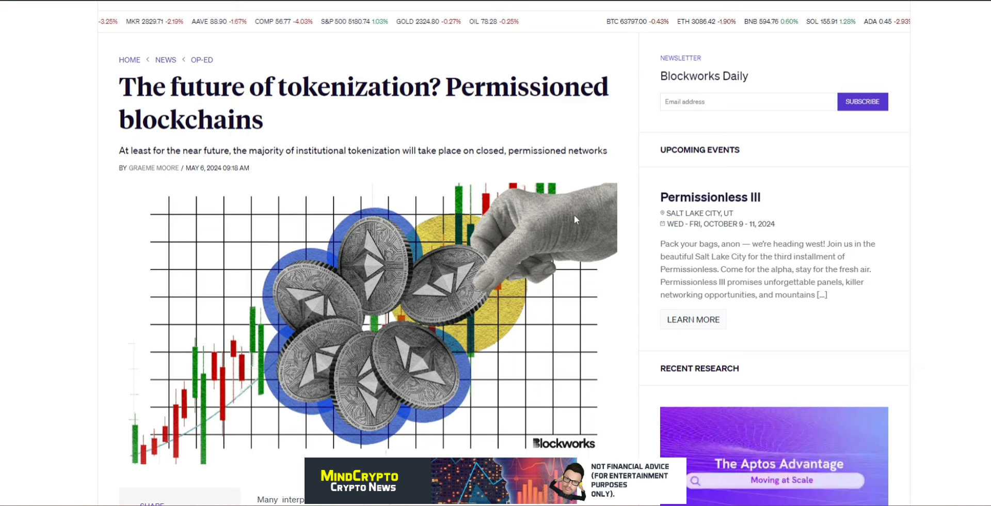
scroll("down", 3)
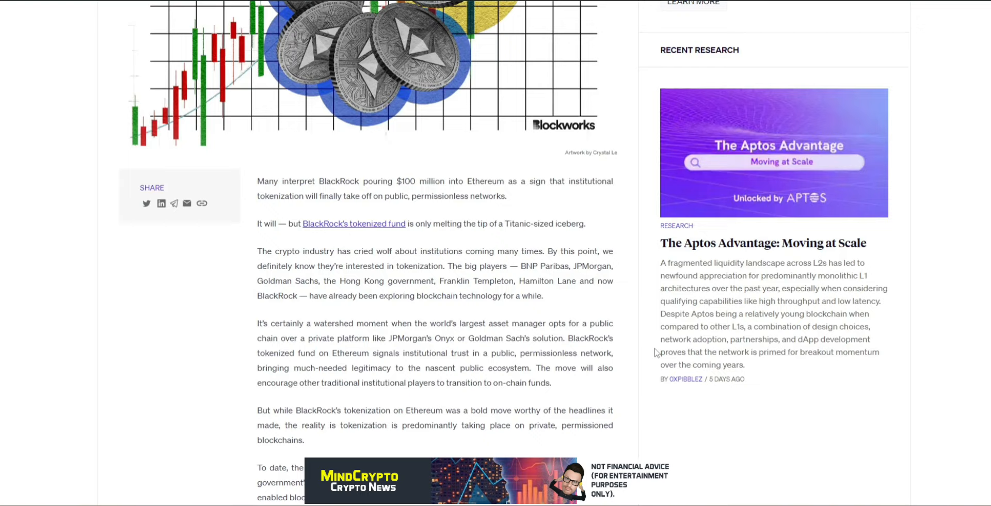
scroll("down", 3)
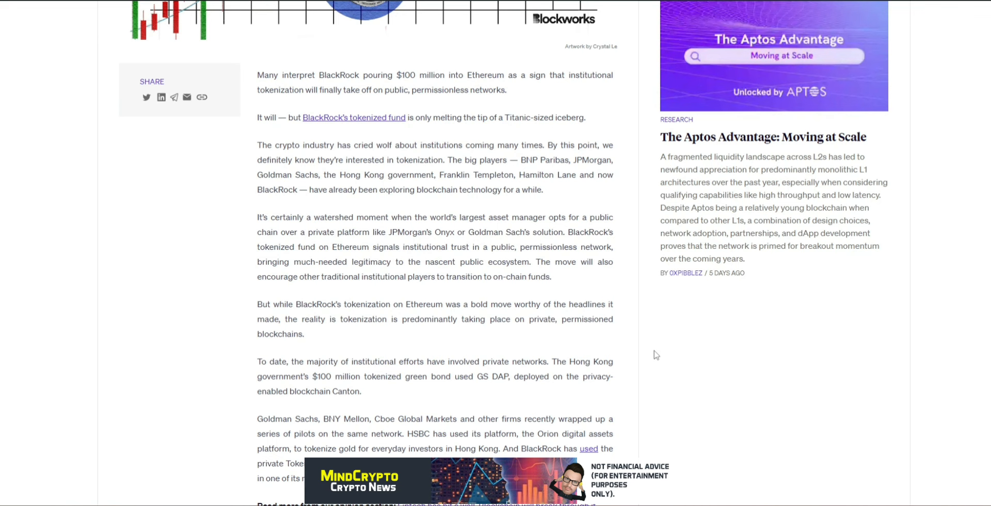
scroll("down", 3)
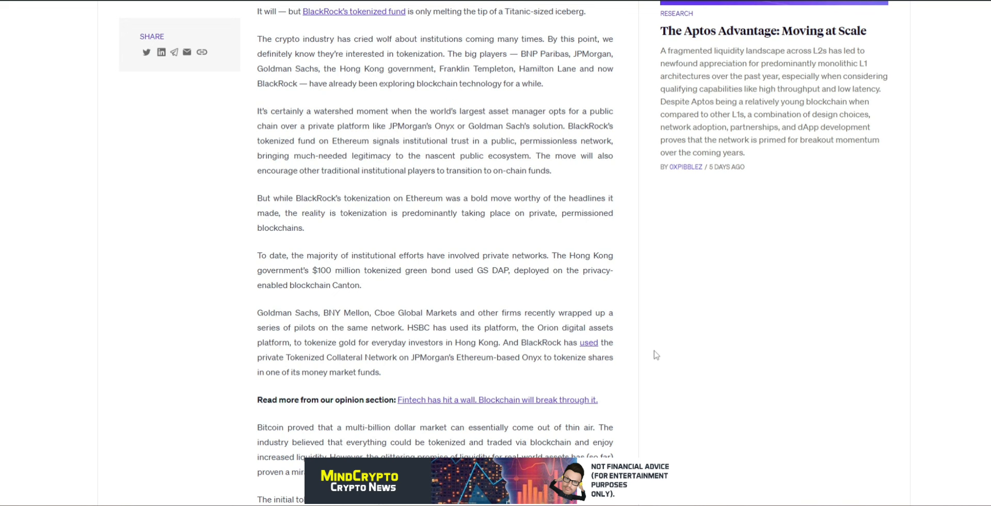
scroll("down", 3)
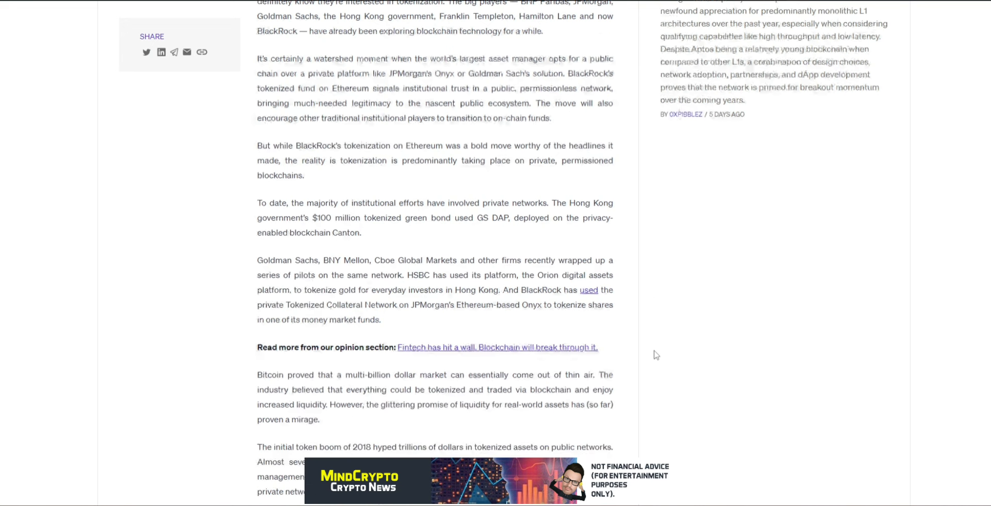
scroll("down", 3)
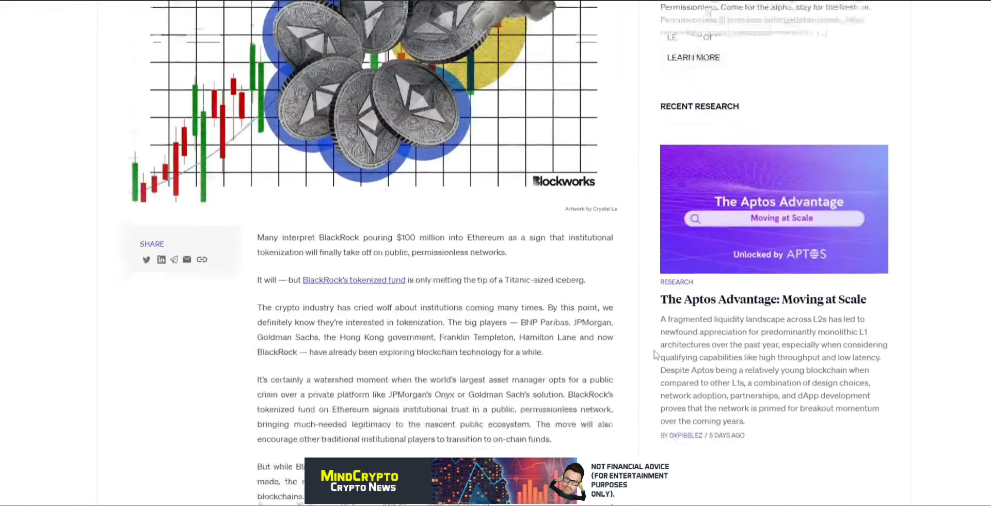
scroll("down", 3)
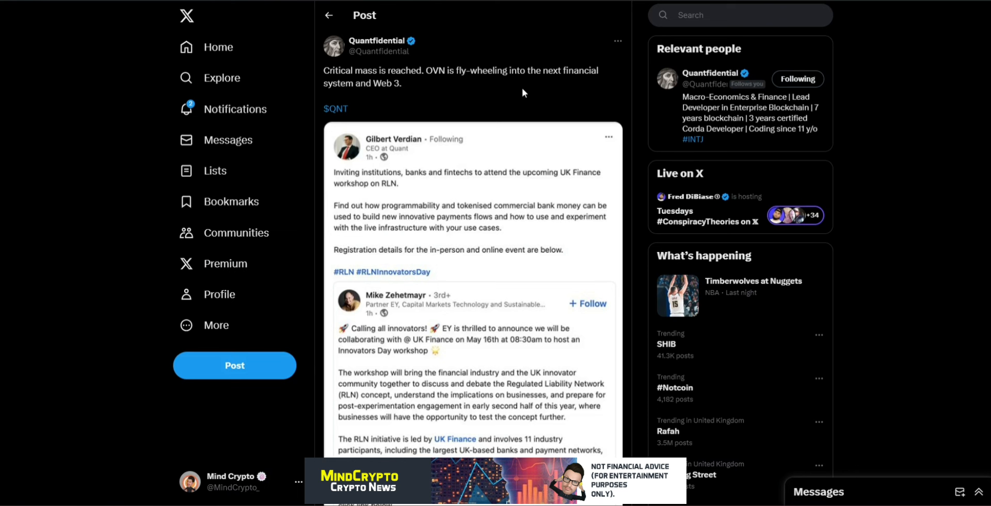
mouse_move(512, 230)
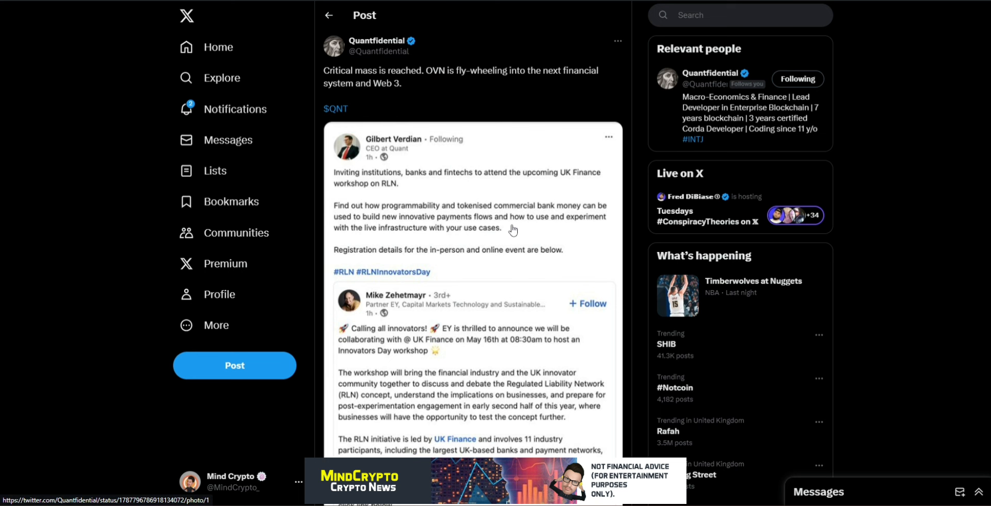
mouse_move(568, 254)
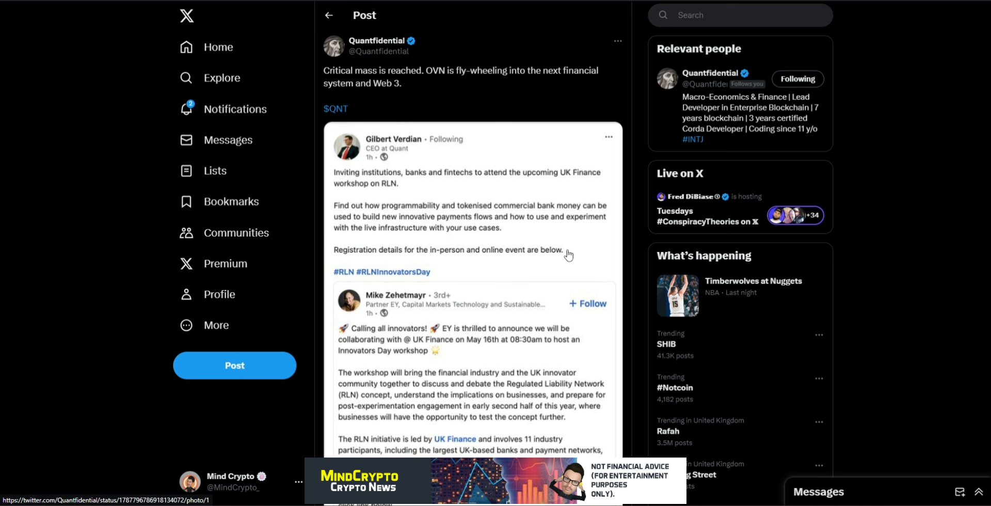
mouse_move(568, 228)
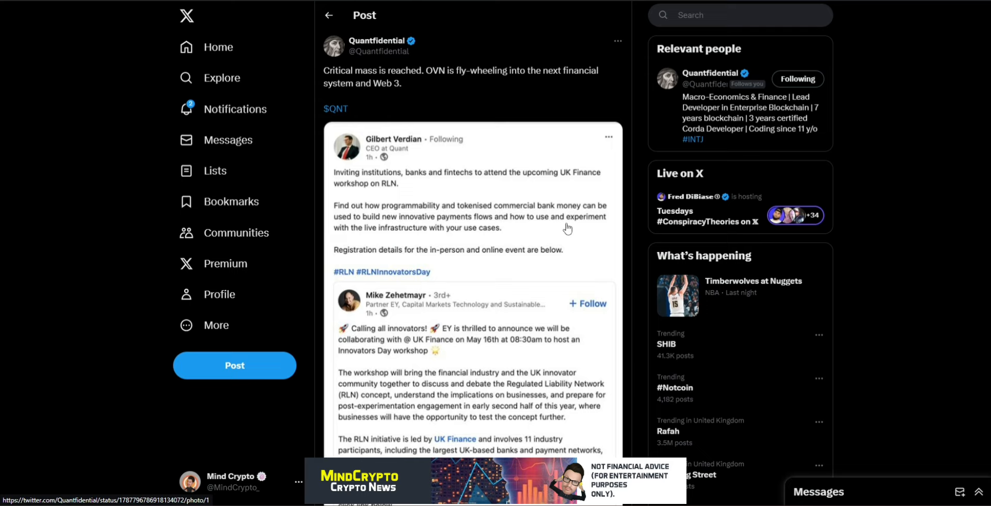
Scroll Quantfidential's post to the end of the quoted EY workshop details, showing 739 views
scroll("down", 3)
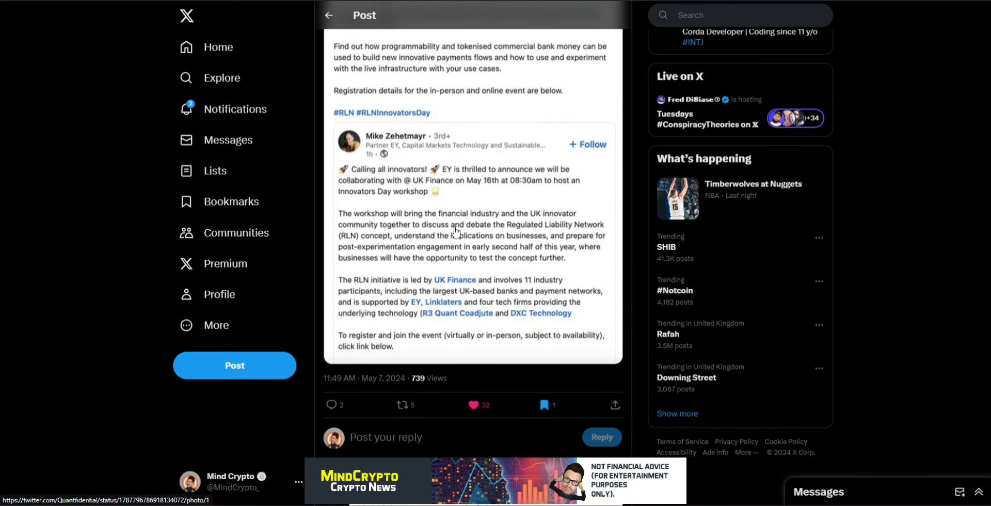
mouse_move(456, 232)
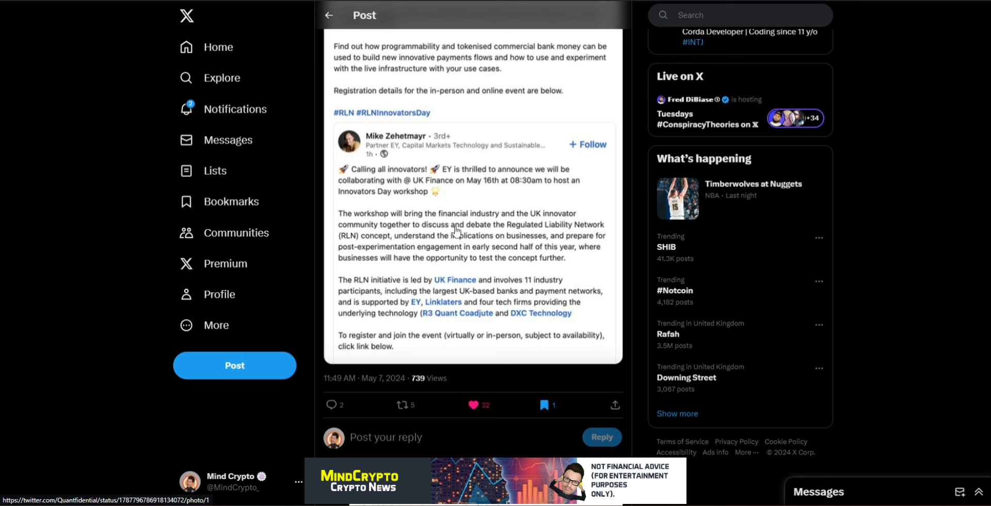
mouse_move(551, 166)
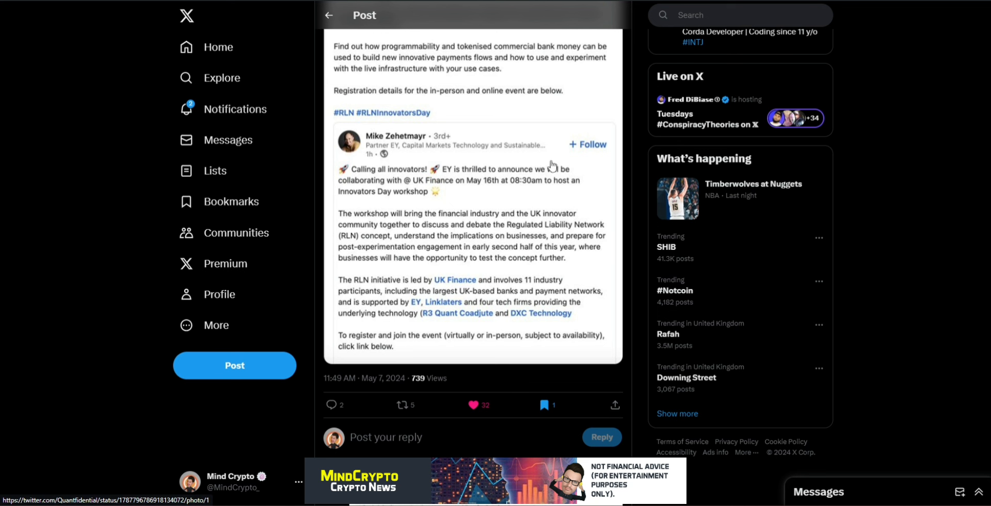